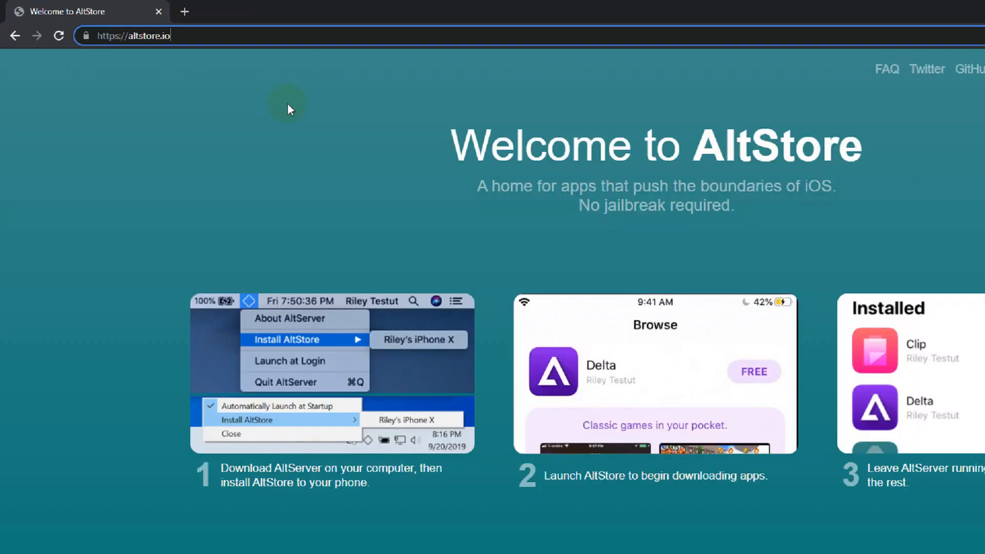
Step: Download the Windows (beta) AltServer zip from altstore.io
scroll(down, 3)
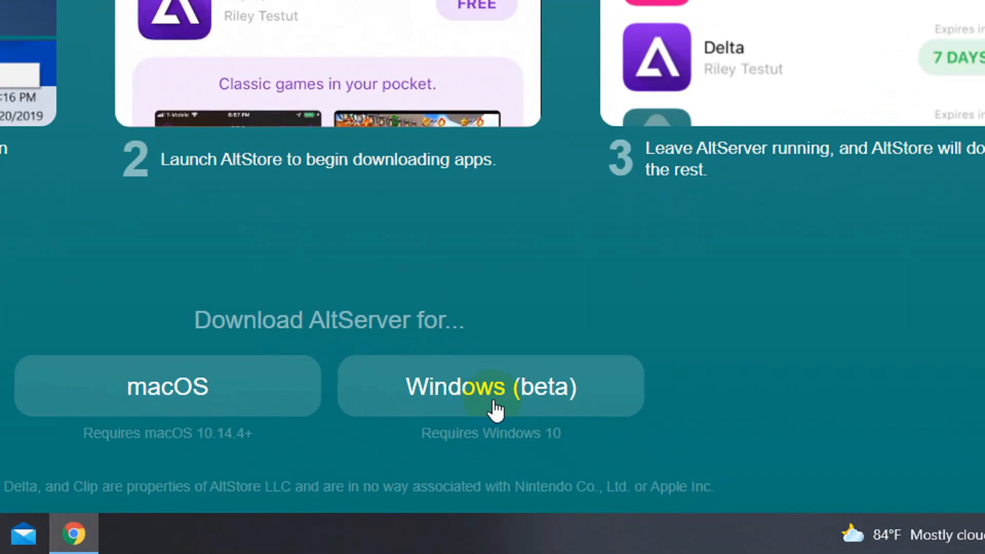
click(491, 386)
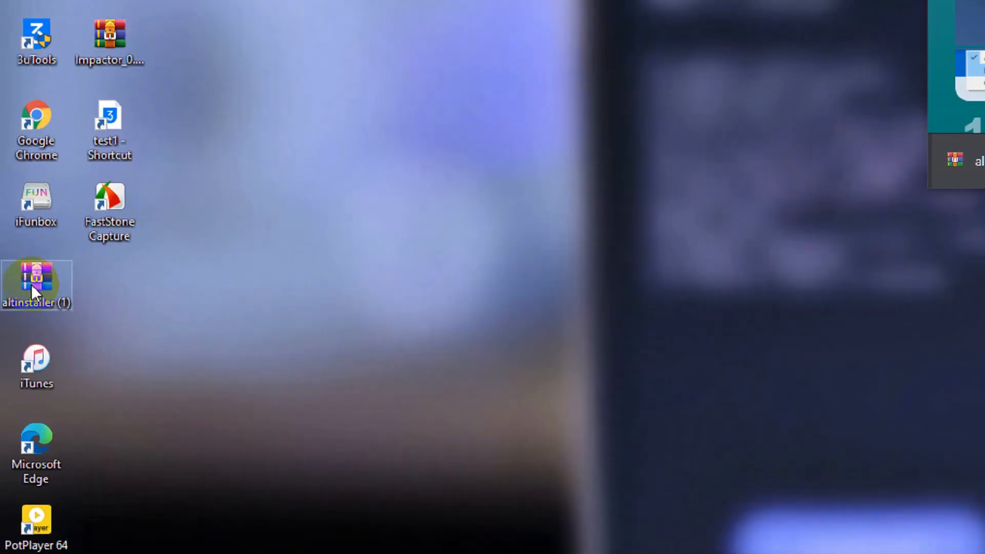
Step: Extract the 'altinstaller (1)' zip on the desktop into its own folder
right_click(36, 287)
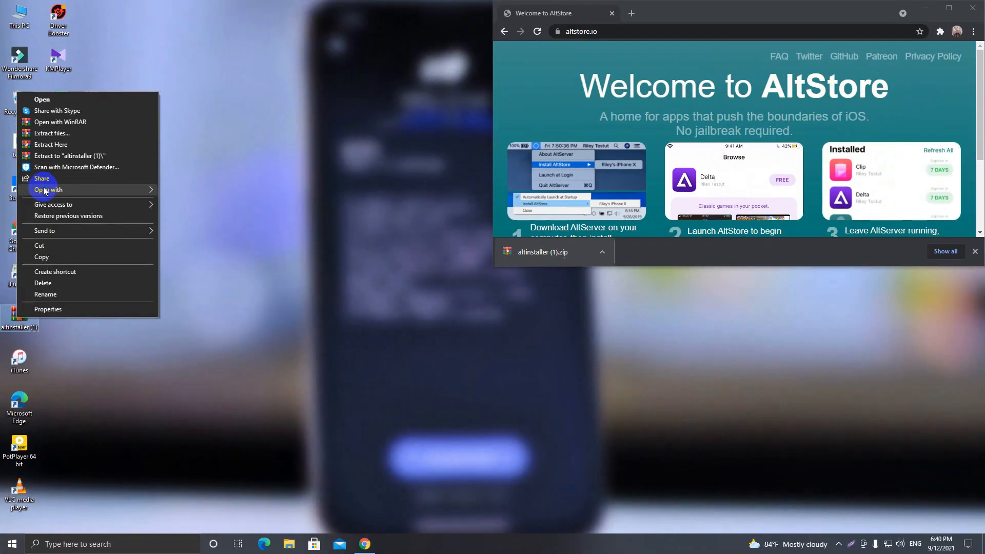
mouse_move(69, 156)
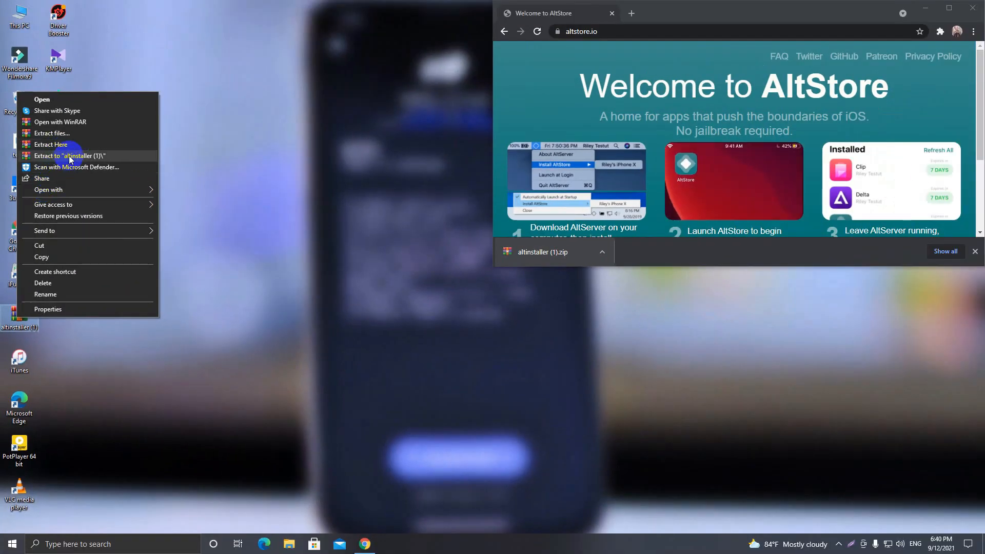
click(50, 143)
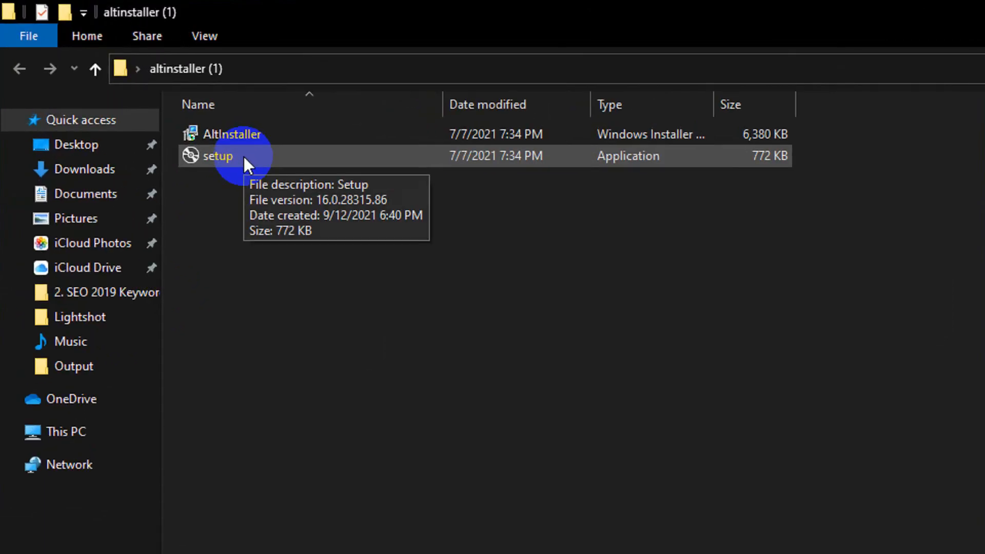
Step: Run setup, install AltServer to the default folder for 'Just me', and close the installer
double_click(217, 156)
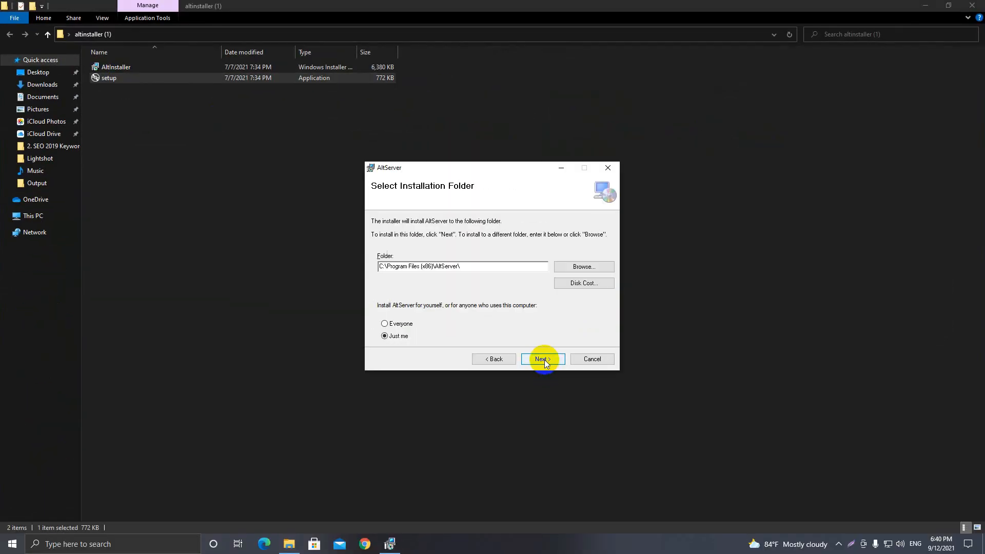
click(538, 360)
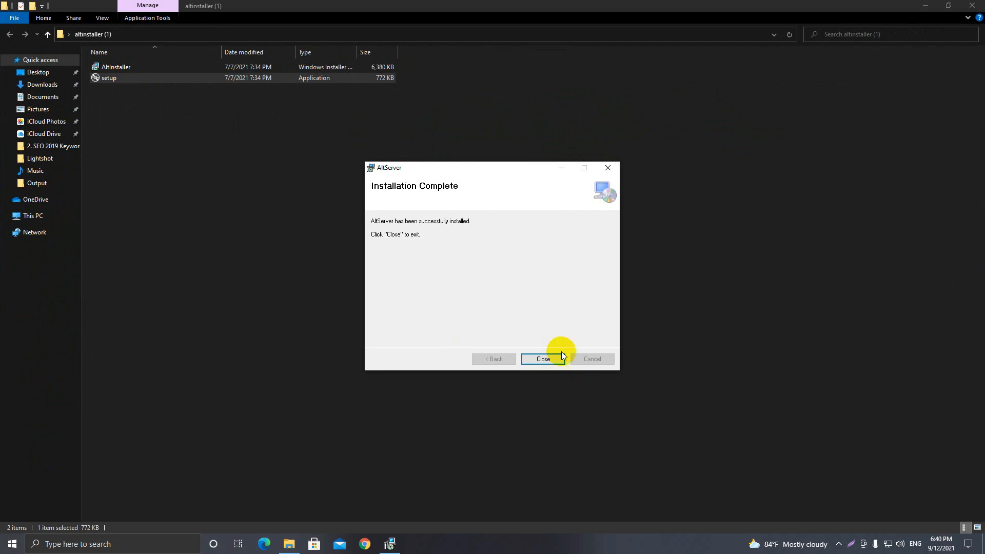
click(542, 359)
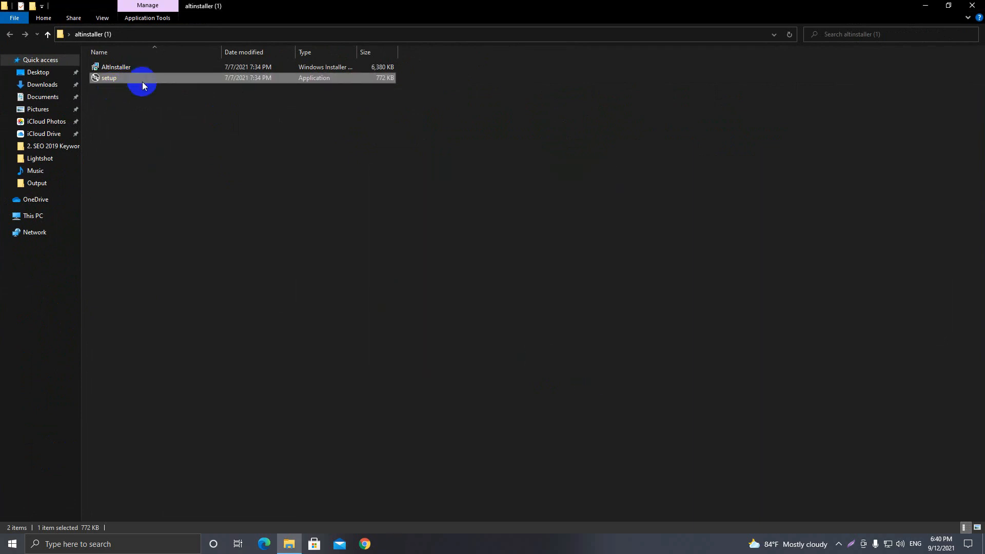
mouse_move(875, 544)
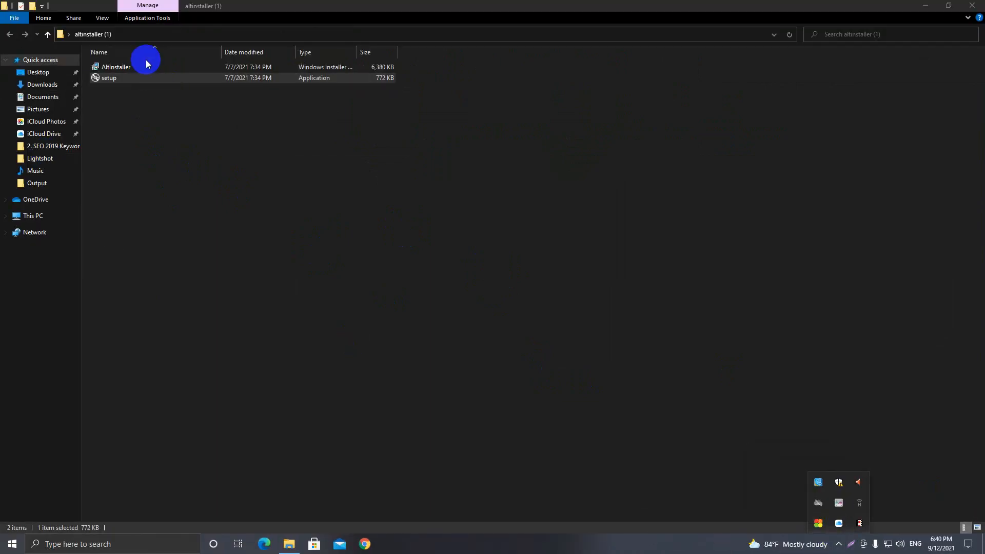
Step: Run the AltInstaller package with 'Repair AltServer' selected and close it when done
double_click(116, 68)
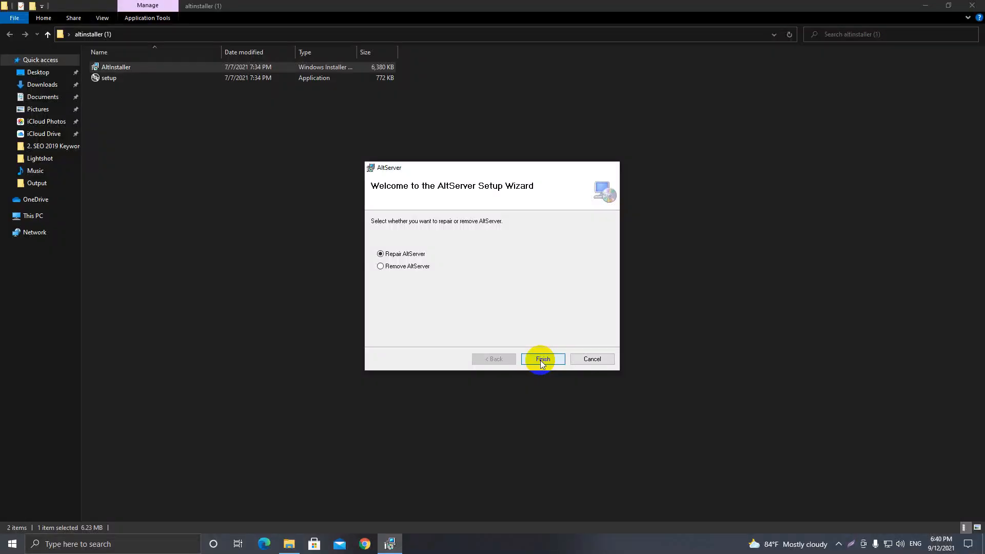
click(542, 359)
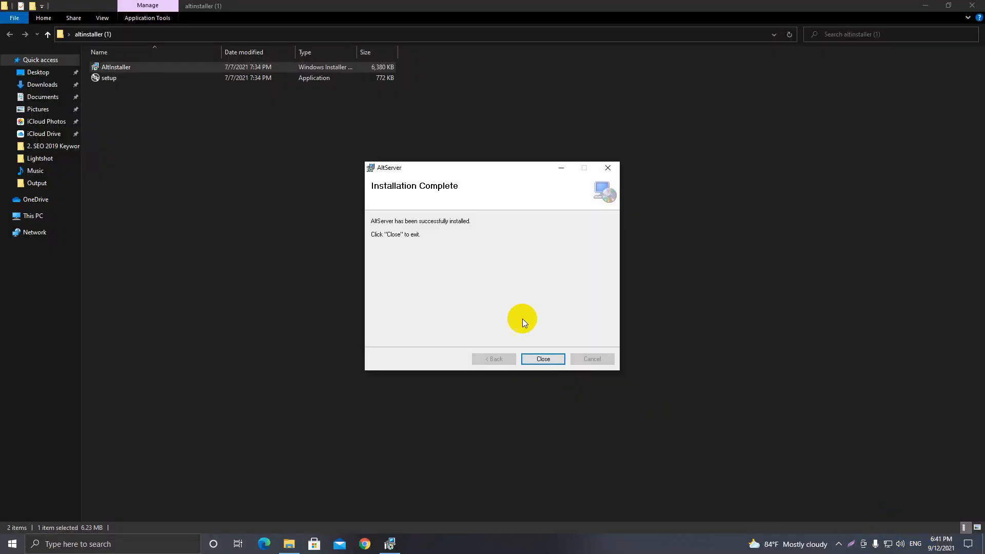
click(542, 359)
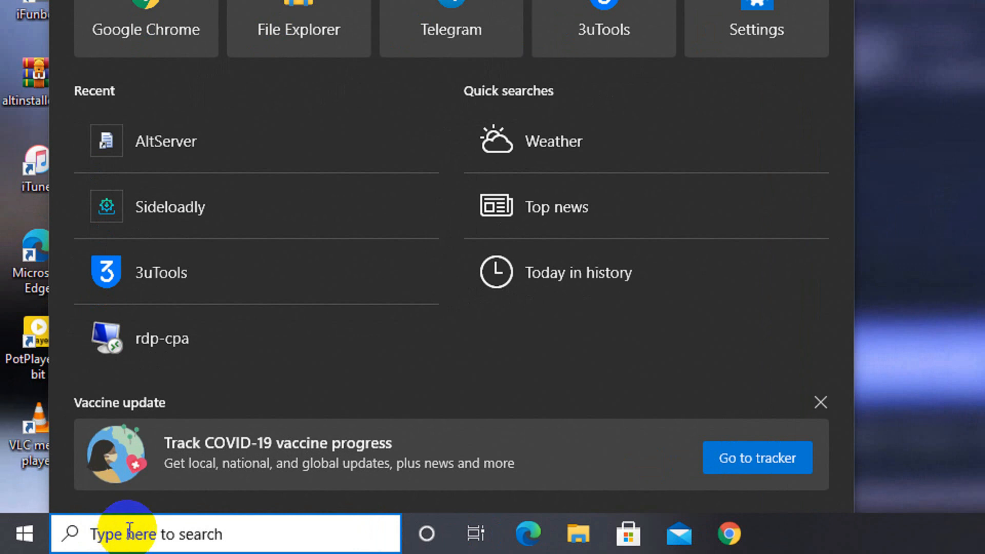
Step: Launch AltServer via the 'alt' search and show its tray menu with Install AltStore
text(alt)
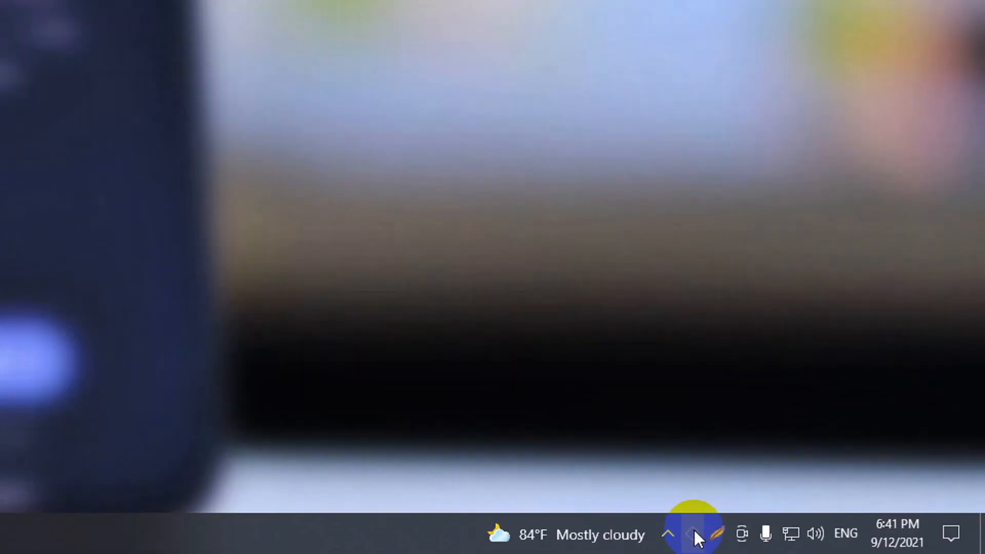
right_click(696, 534)
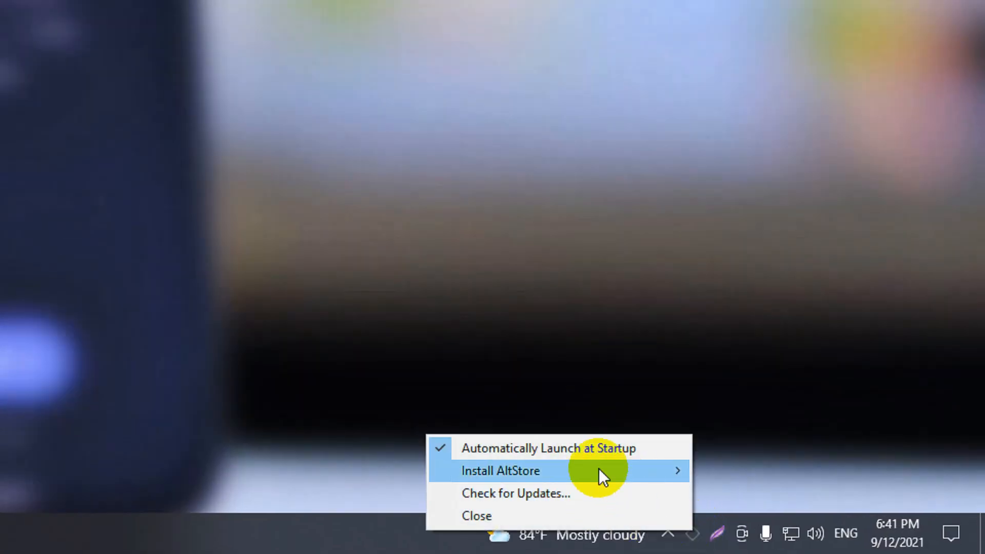